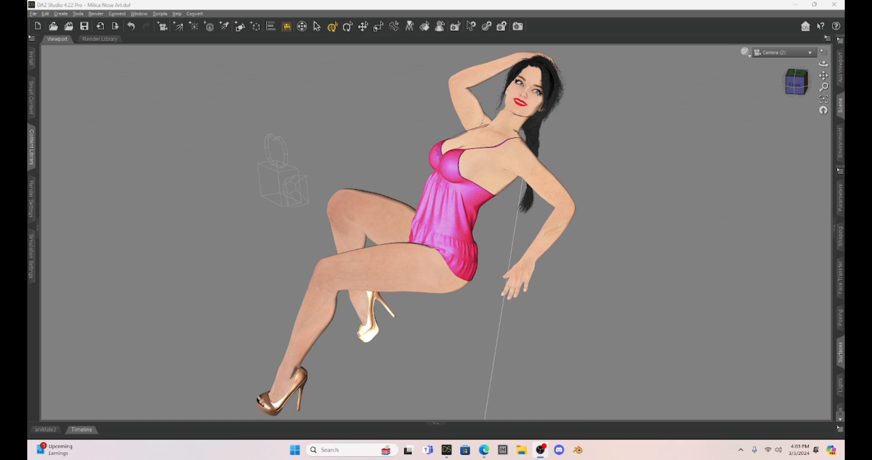
mouse_move(724, 232)
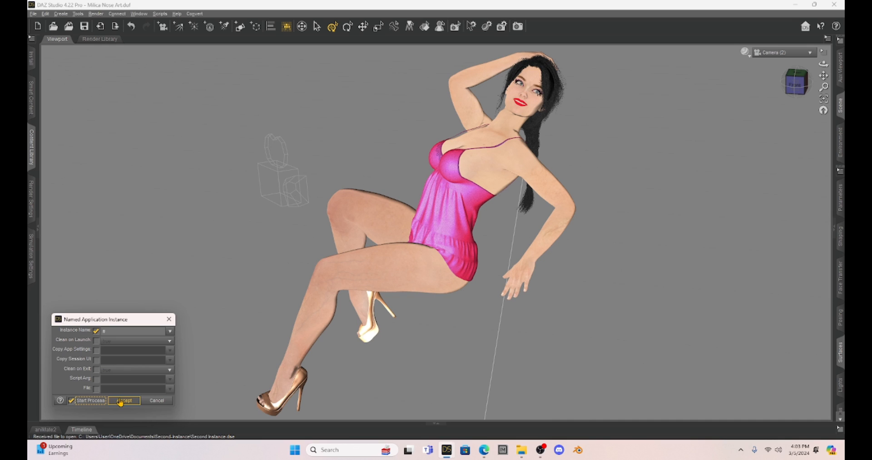
- Accept the Named Application Instance dialog to launch a second empty-scene DAZ Studio instance
left_click(123, 399)
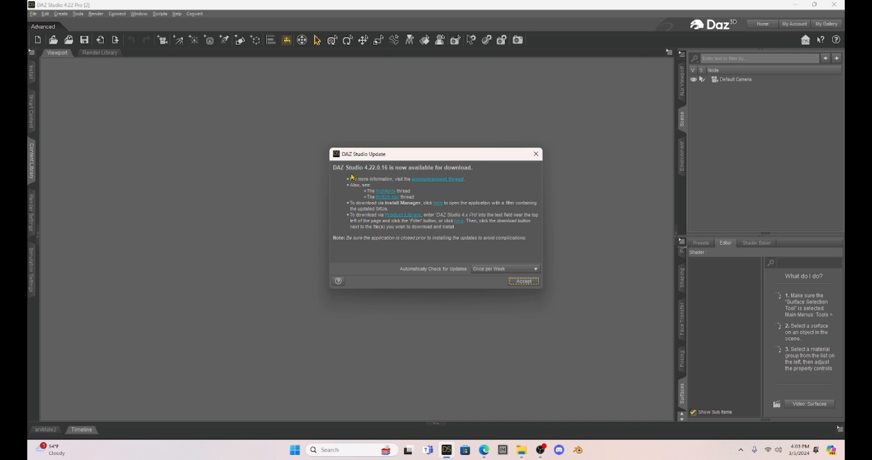
mouse_move(382, 175)
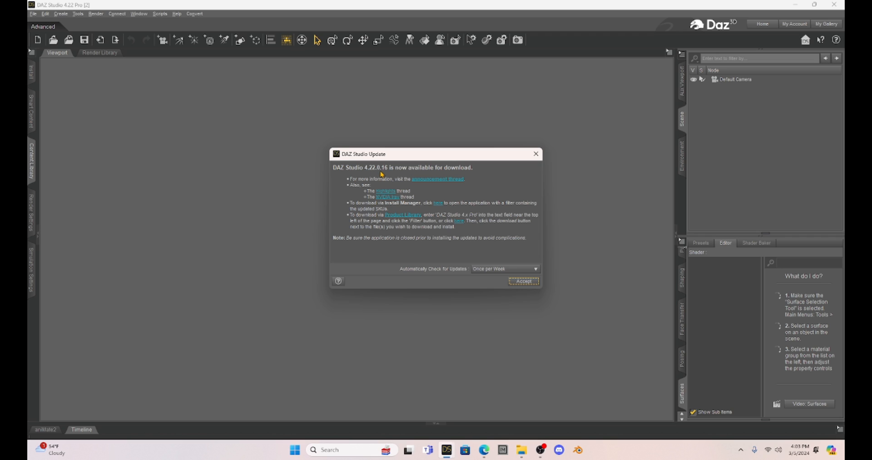
mouse_move(389, 172)
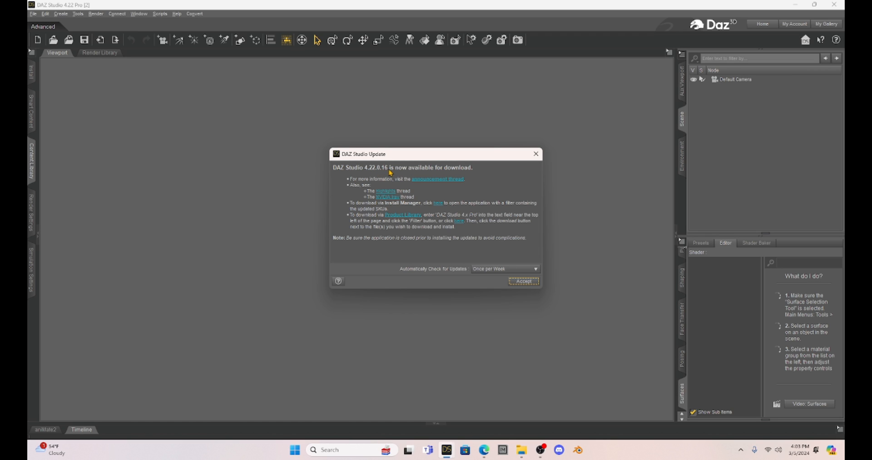
mouse_move(543, 265)
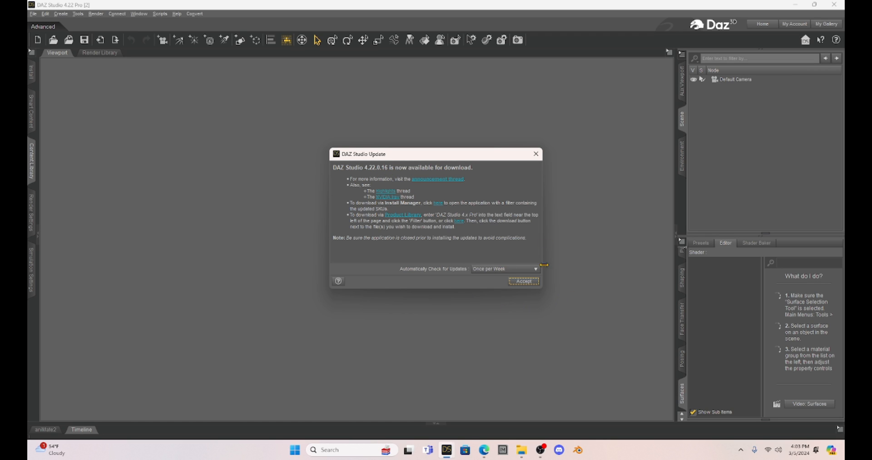
mouse_move(388, 219)
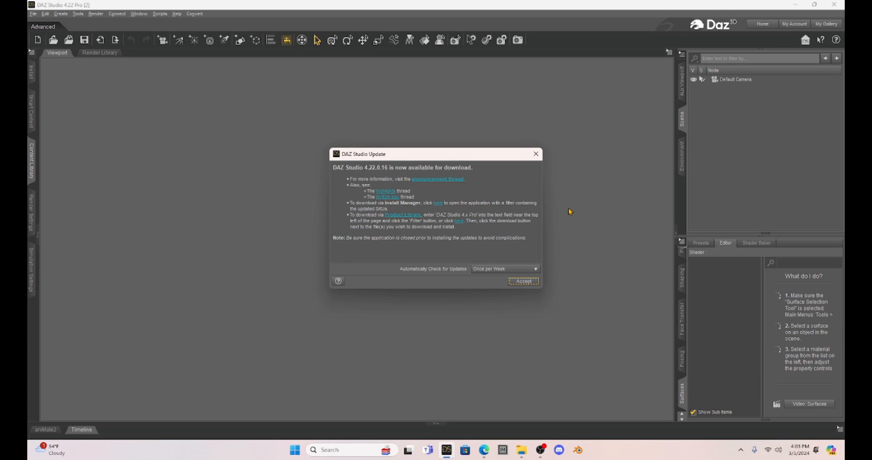
mouse_move(288, 95)
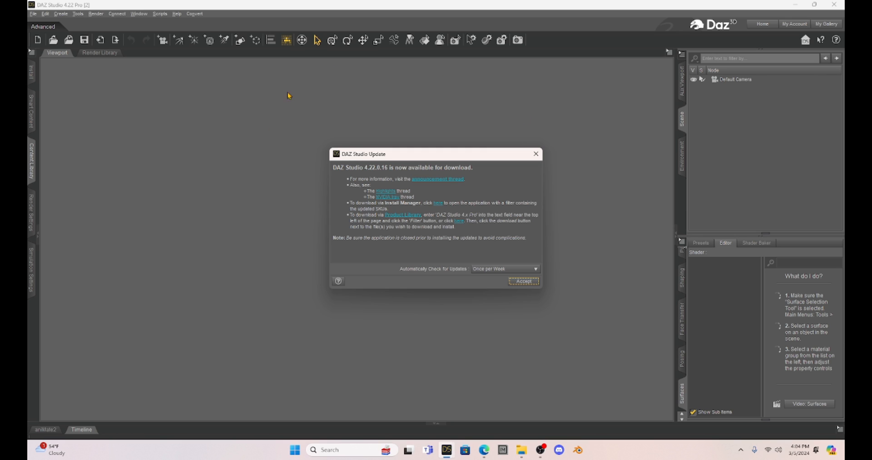
mouse_move(534, 240)
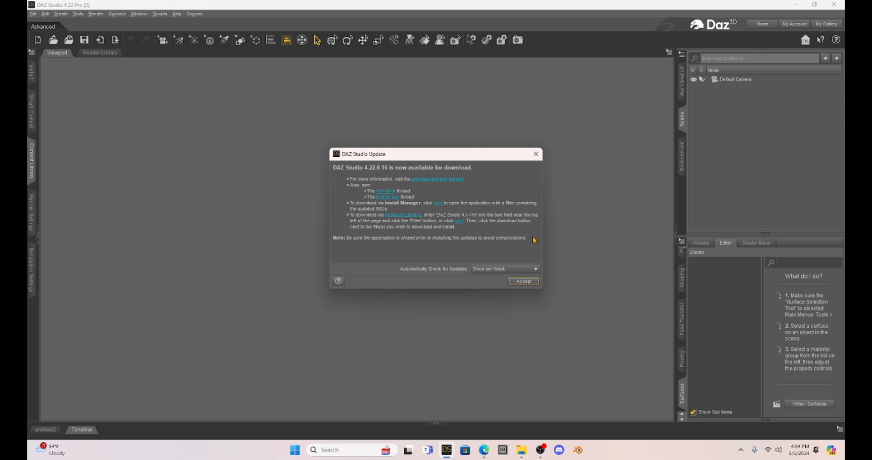
mouse_move(316, 291)
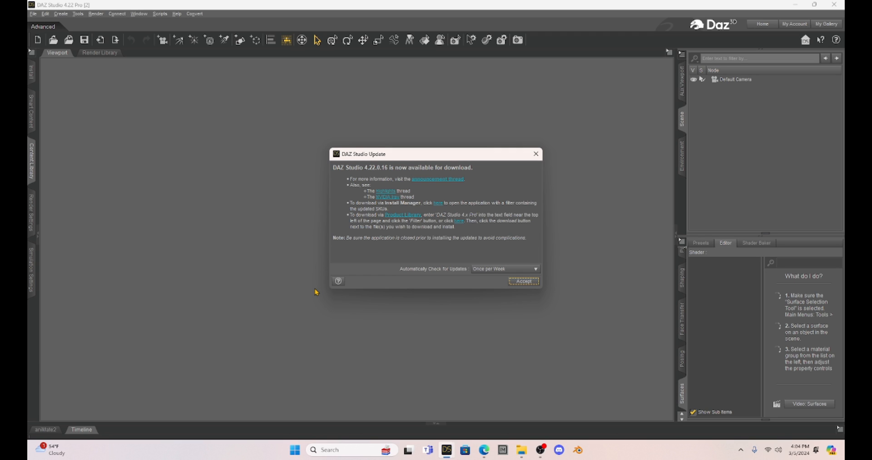
mouse_move(501, 297)
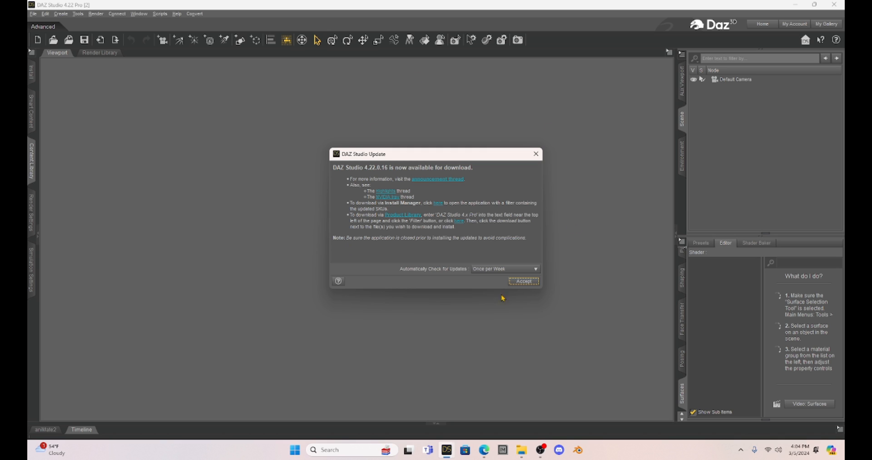
mouse_move(434, 220)
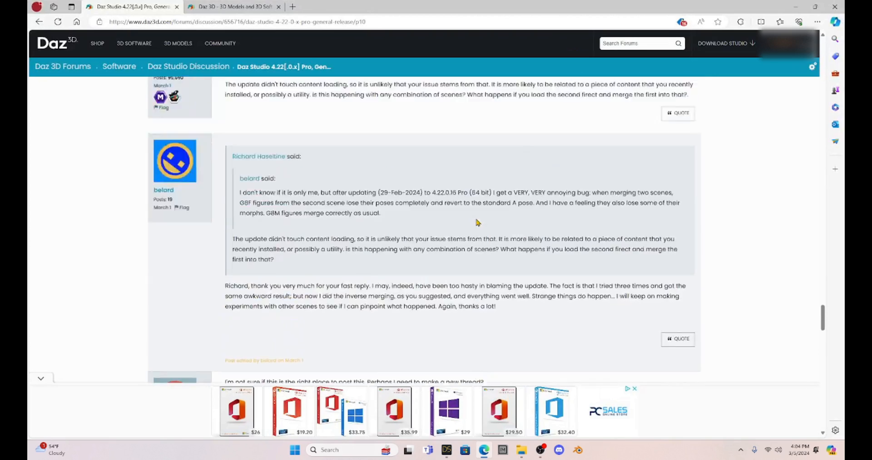
- Scroll the 4.22 General Release thread to the post on merged G8F figures losing poses
scroll("down", 3)
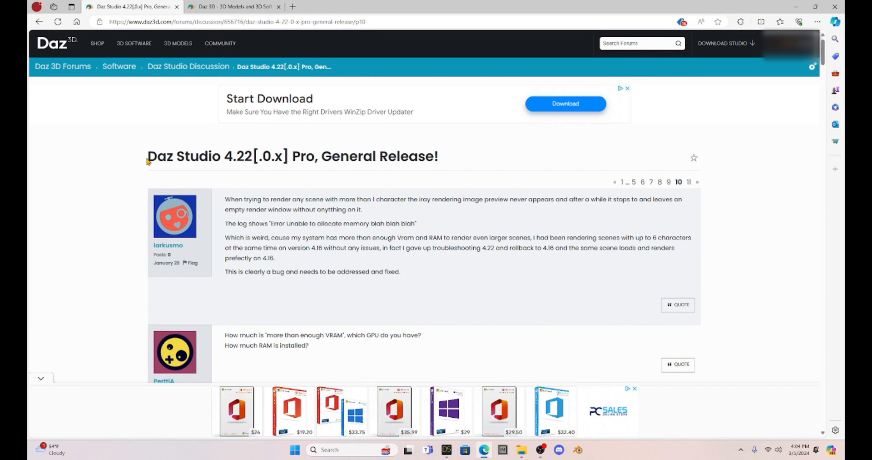
mouse_move(434, 167)
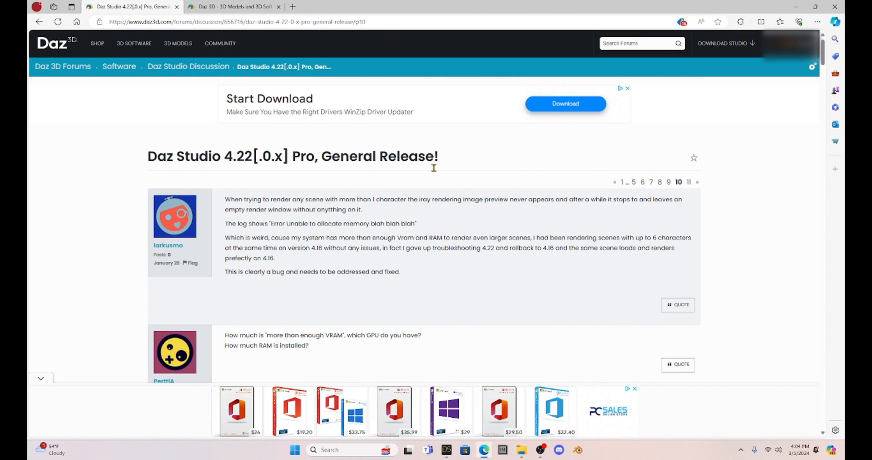
scroll("down", 3)
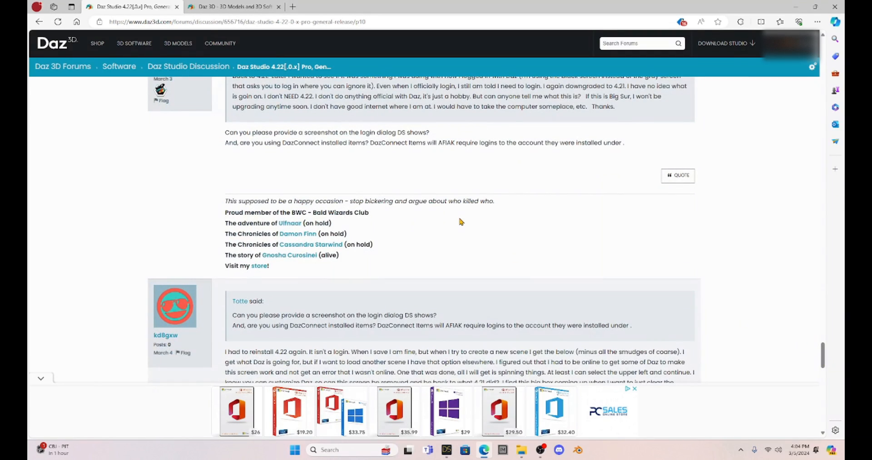
scroll("down", 3)
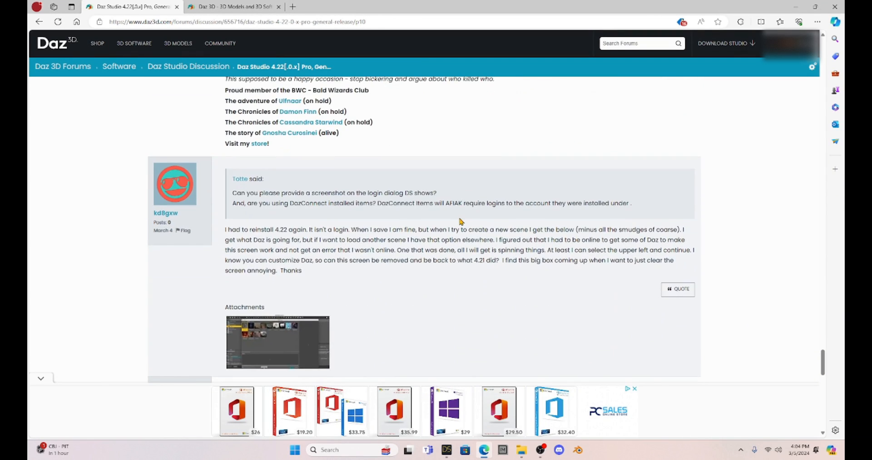
scroll("down", 3)
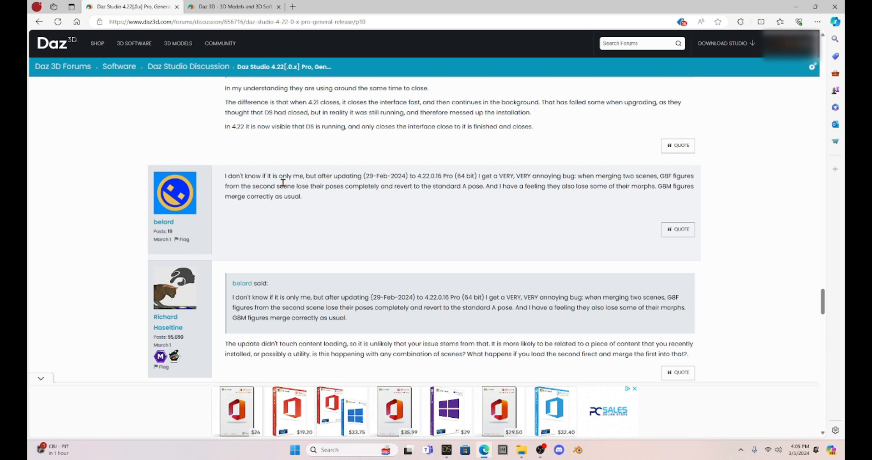
mouse_move(370, 181)
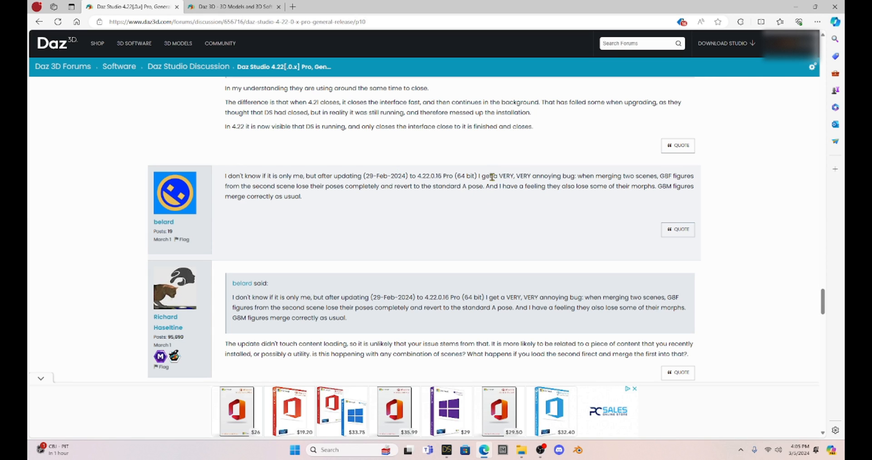
mouse_move(560, 175)
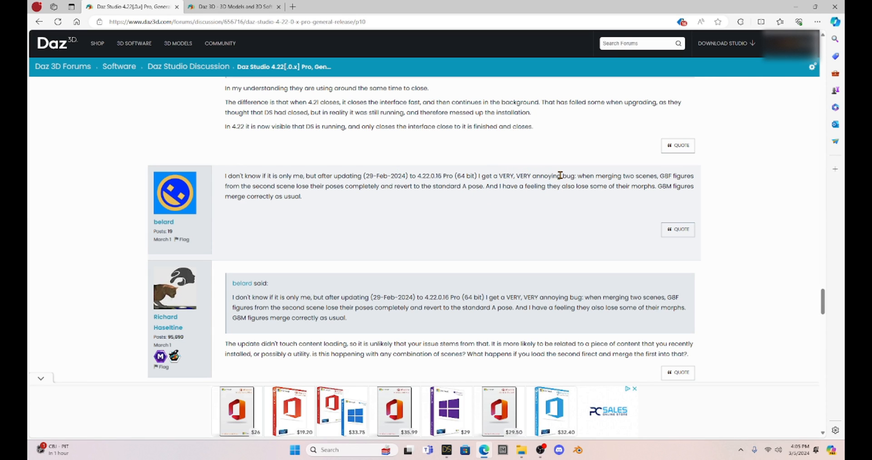
mouse_move(614, 177)
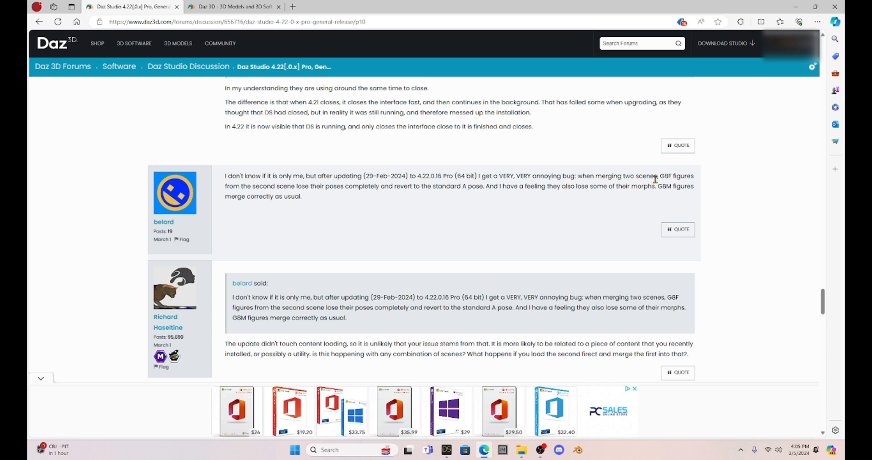
mouse_move(350, 185)
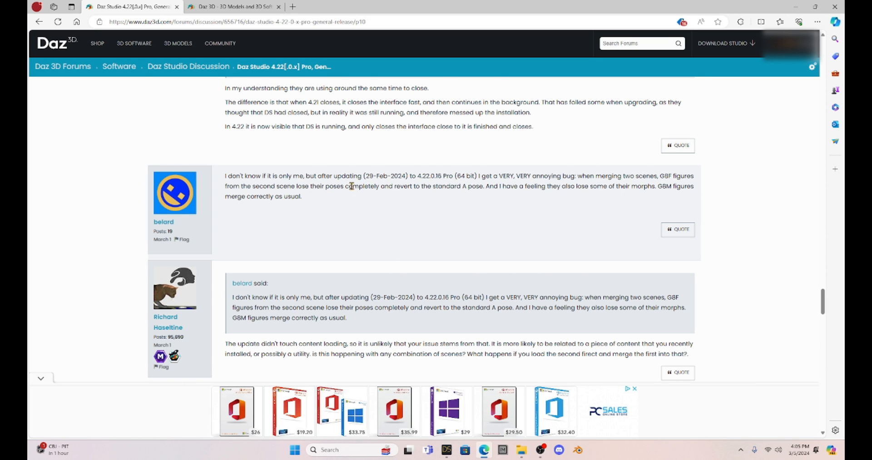
- Advance to the thread's next page with the hellmasters QEventDispatcherWin32 timer-error log
scroll("down", 3)
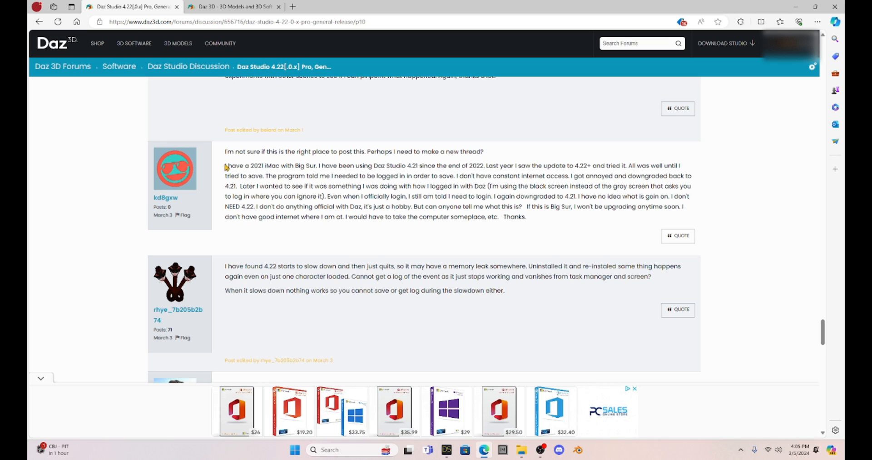
mouse_move(324, 169)
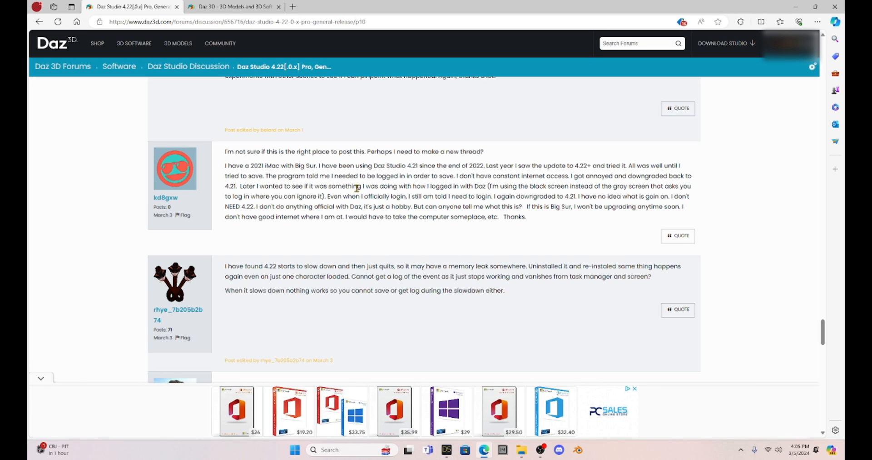
left_click(41, 378)
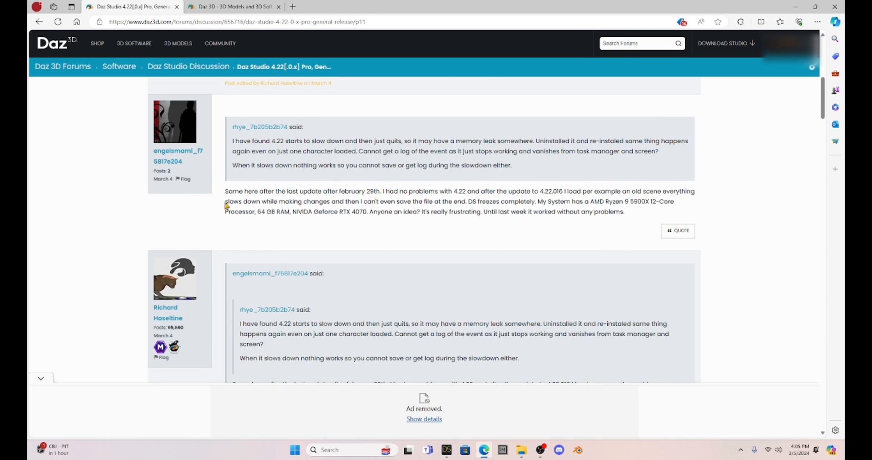
mouse_move(237, 191)
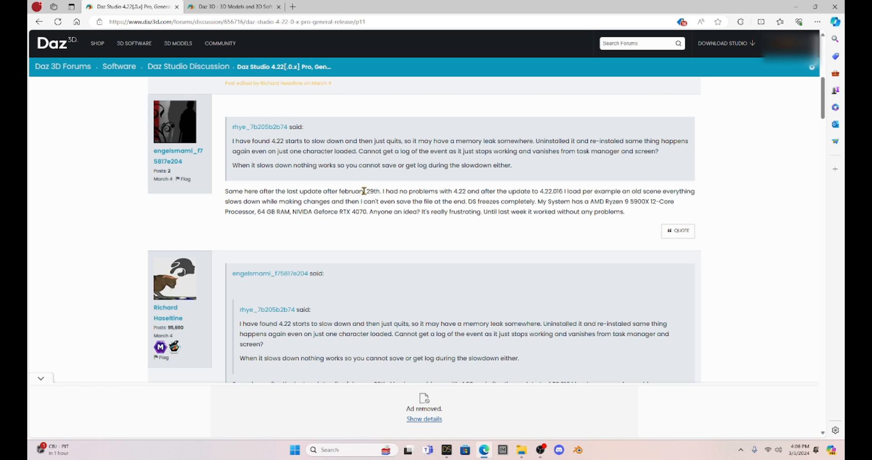
mouse_move(533, 194)
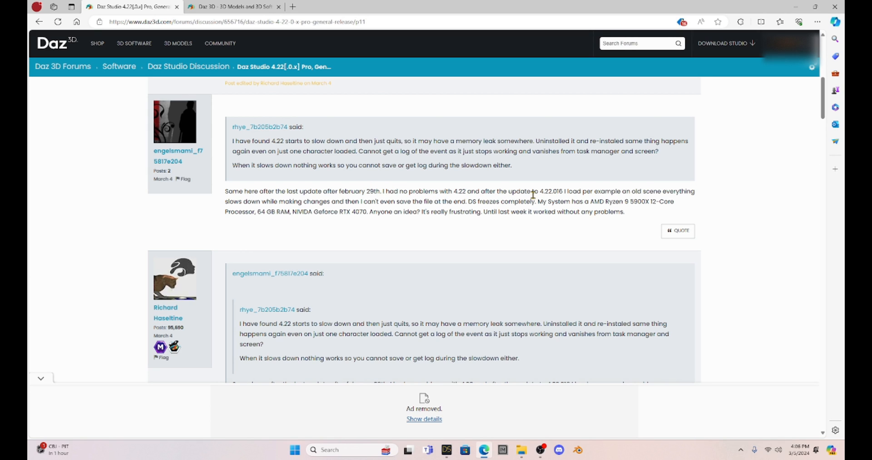
mouse_move(607, 195)
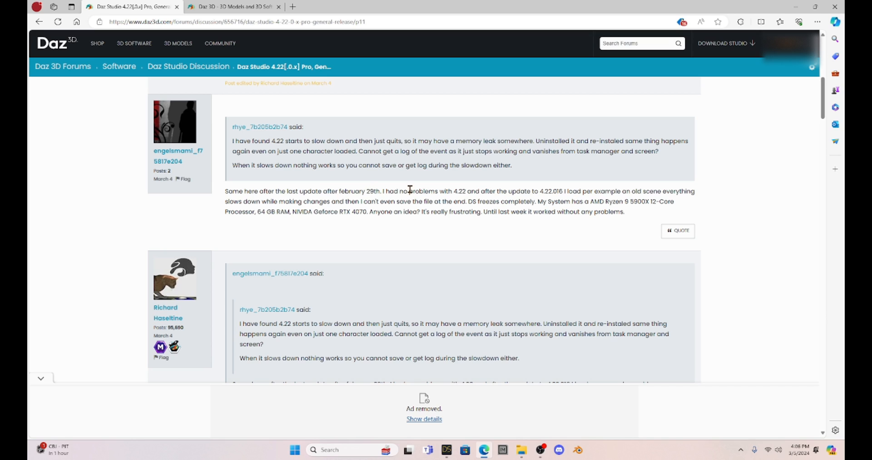
mouse_move(589, 202)
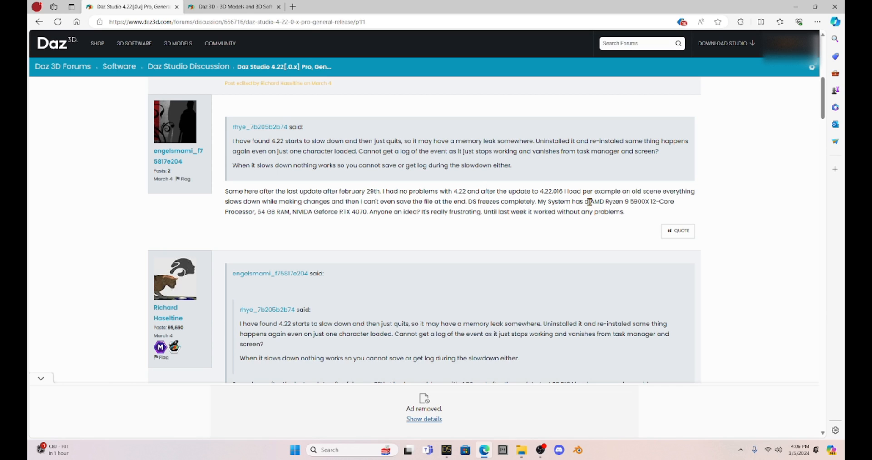
mouse_move(273, 195)
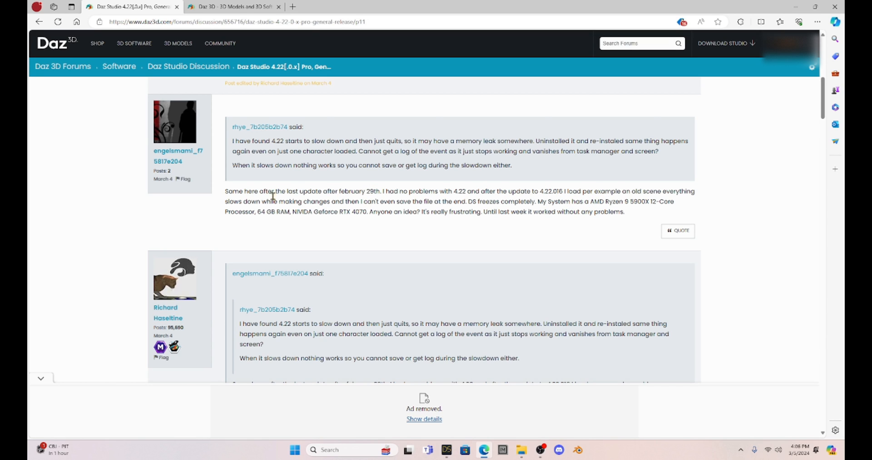
mouse_move(339, 207)
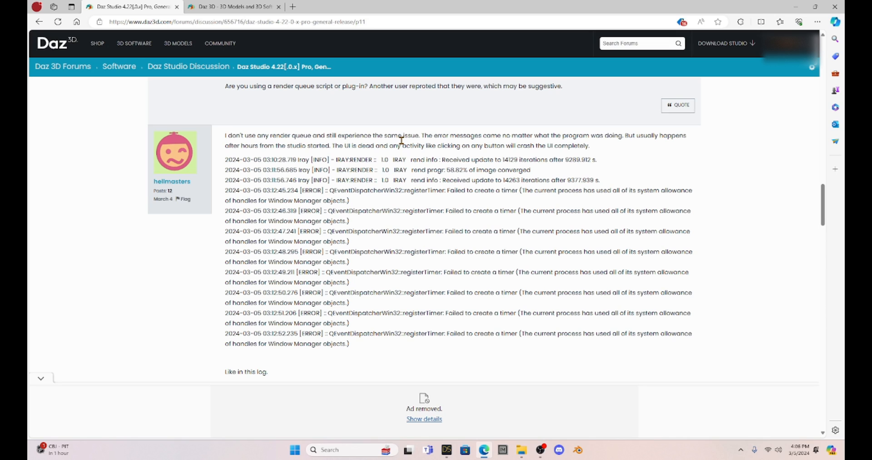
mouse_move(301, 202)
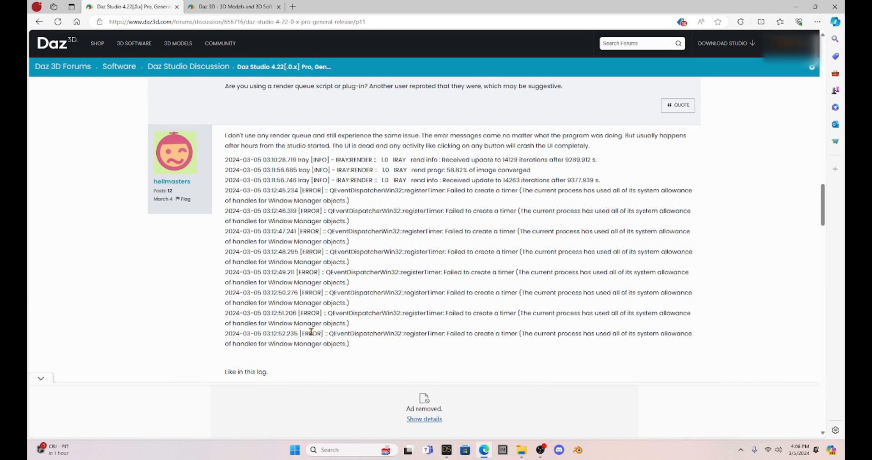
- Scroll down to the Xanathon and Alric posts about 4.22 hanging at 99% on close
scroll("down", 3)
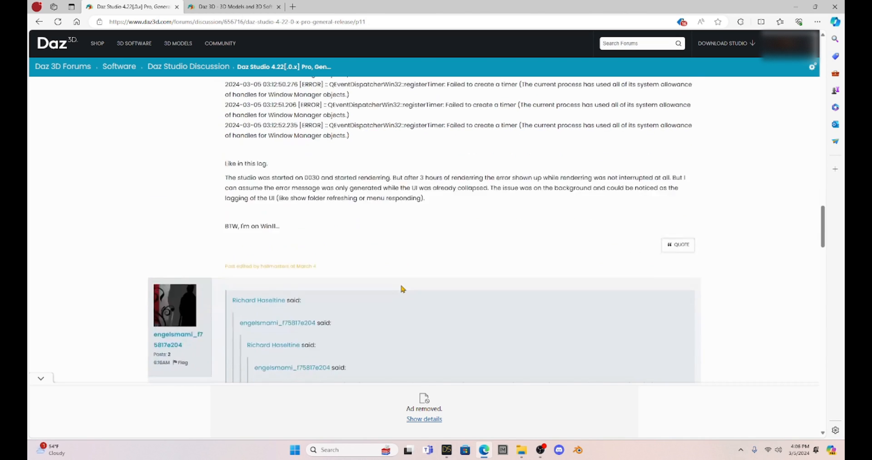
scroll("down", 3)
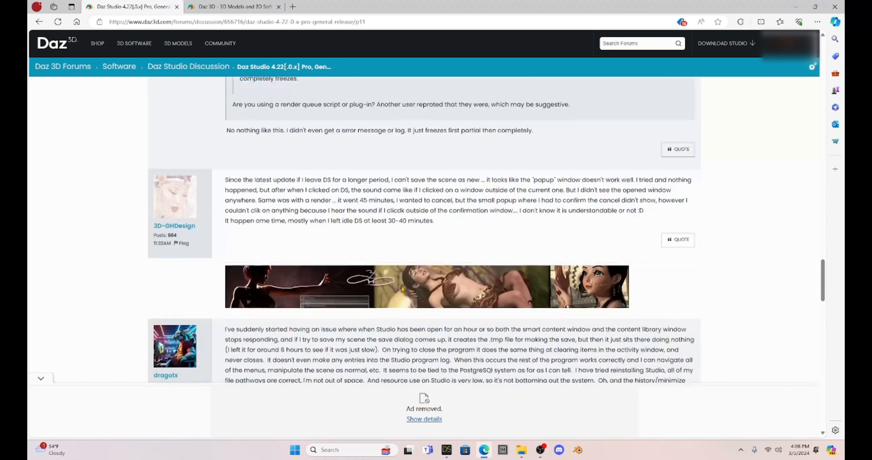
scroll("down", 3)
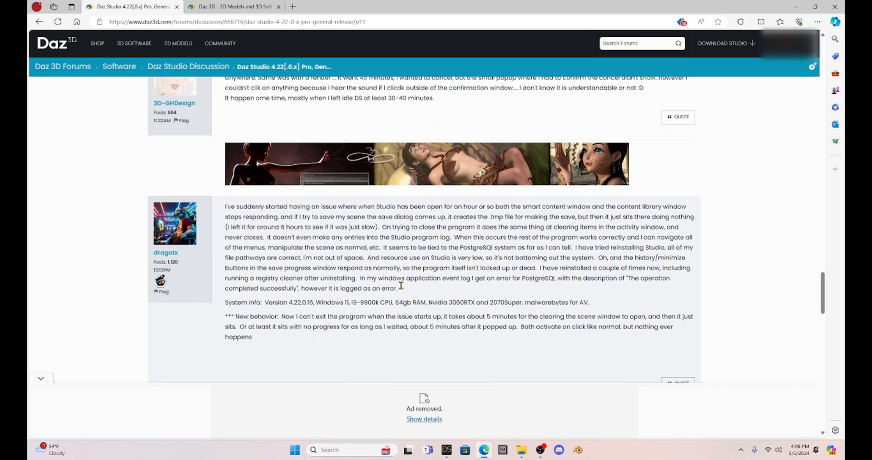
scroll("down", 3)
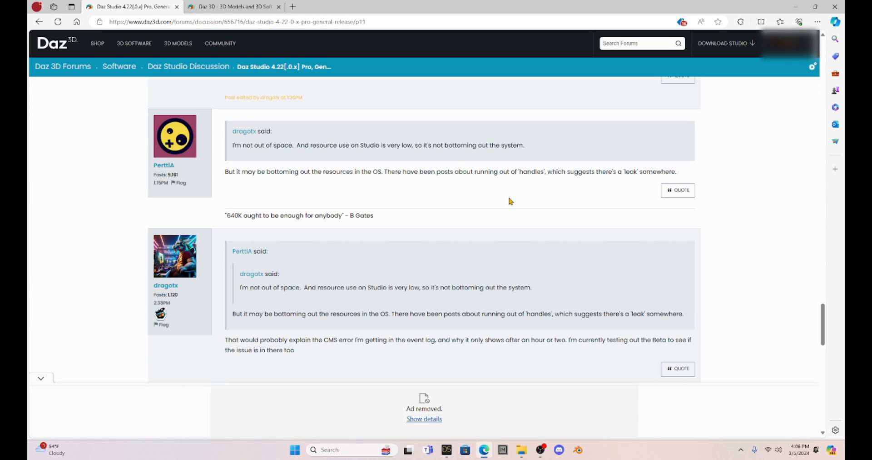
mouse_move(485, 182)
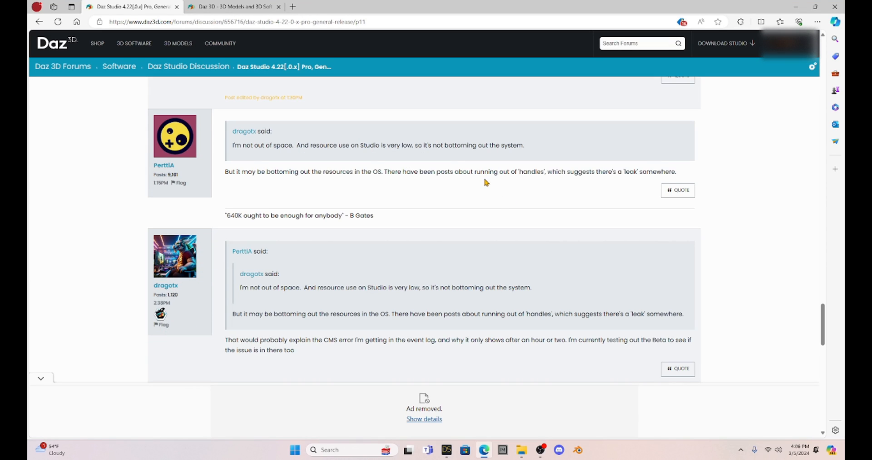
scroll("down", 3)
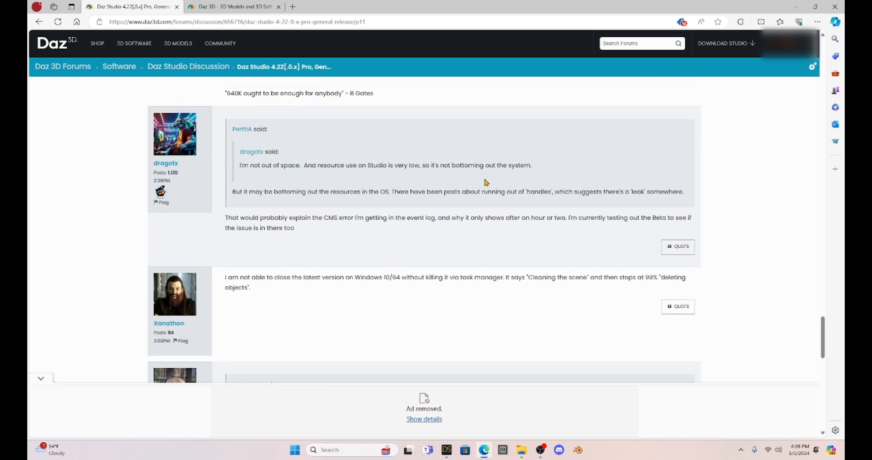
scroll("down", 3)
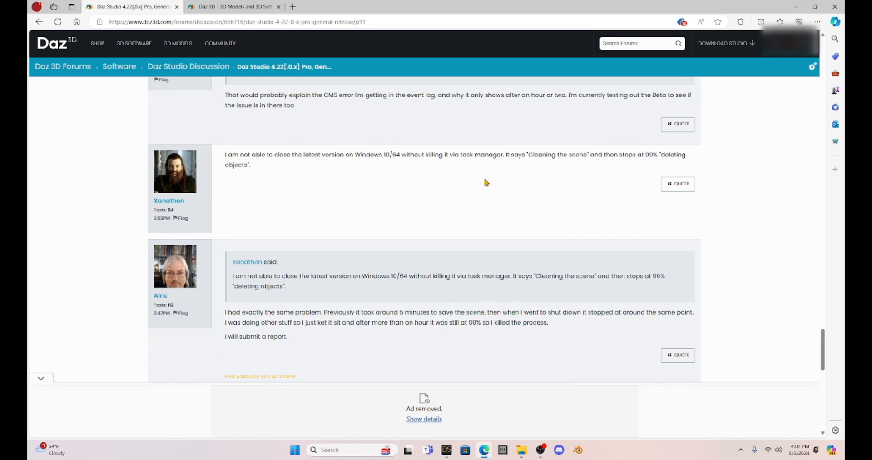
mouse_move(328, 157)
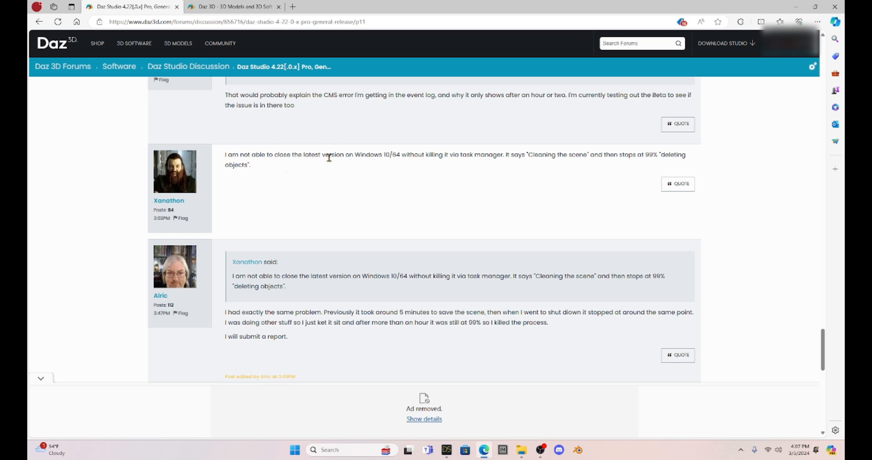
mouse_move(378, 159)
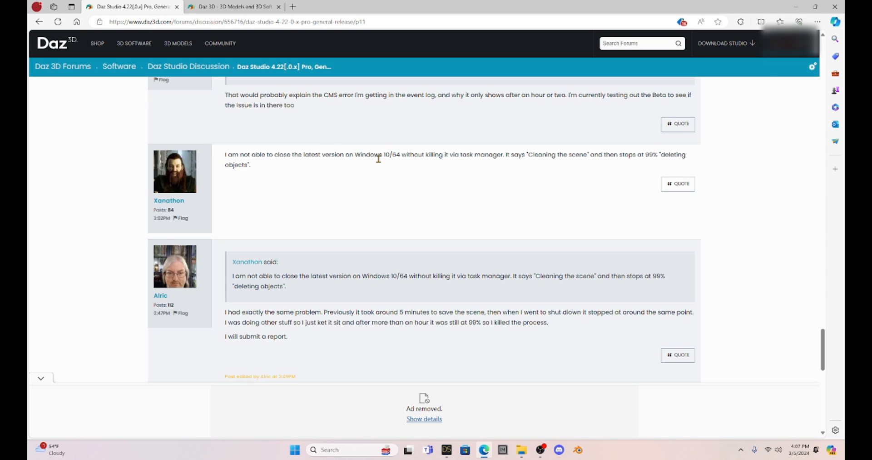
mouse_move(482, 159)
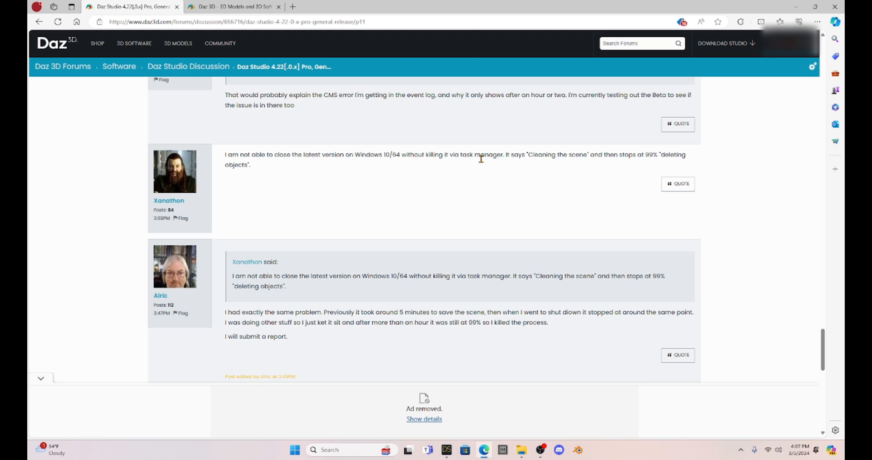
mouse_move(521, 167)
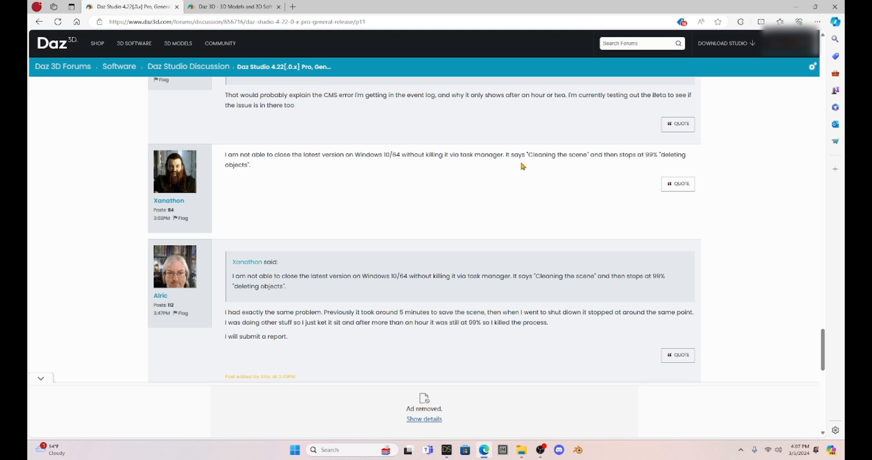
mouse_move(540, 163)
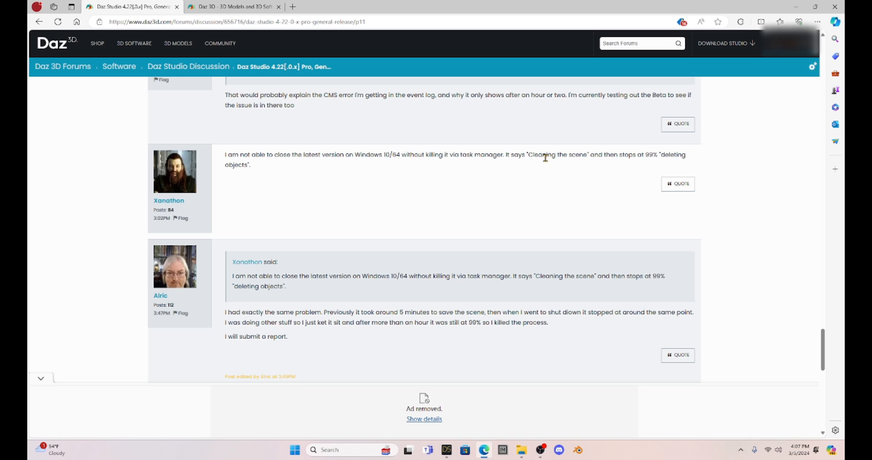
mouse_move(531, 158)
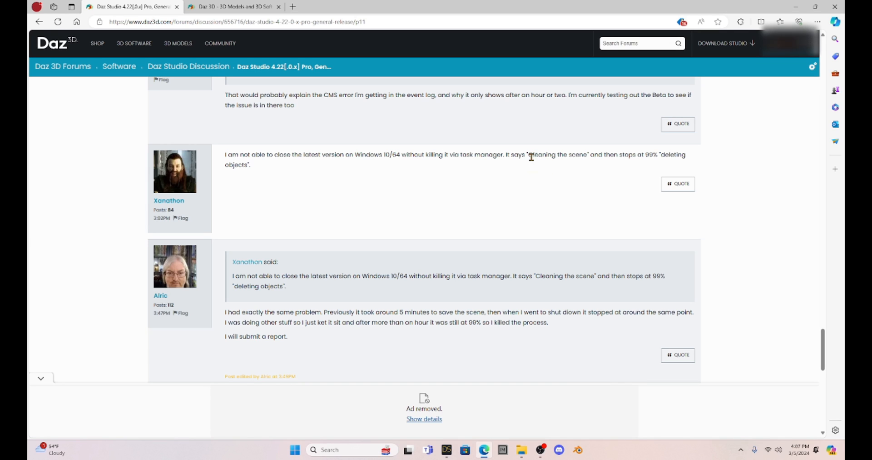
mouse_move(487, 176)
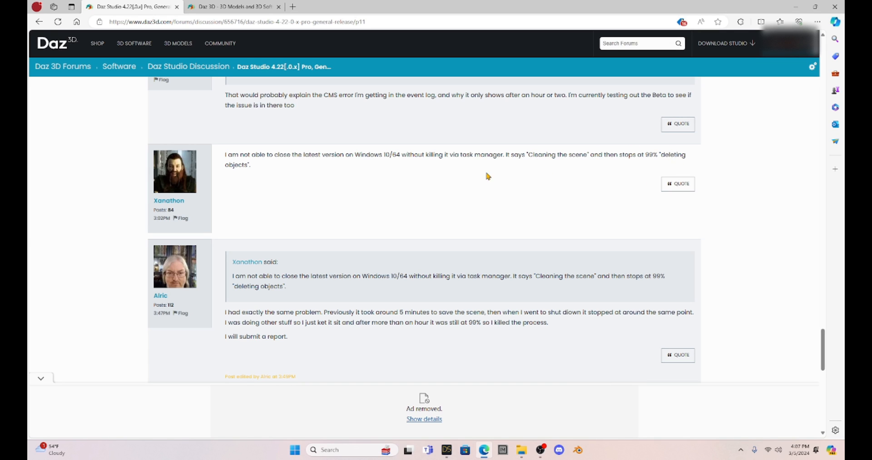
scroll("down", 3)
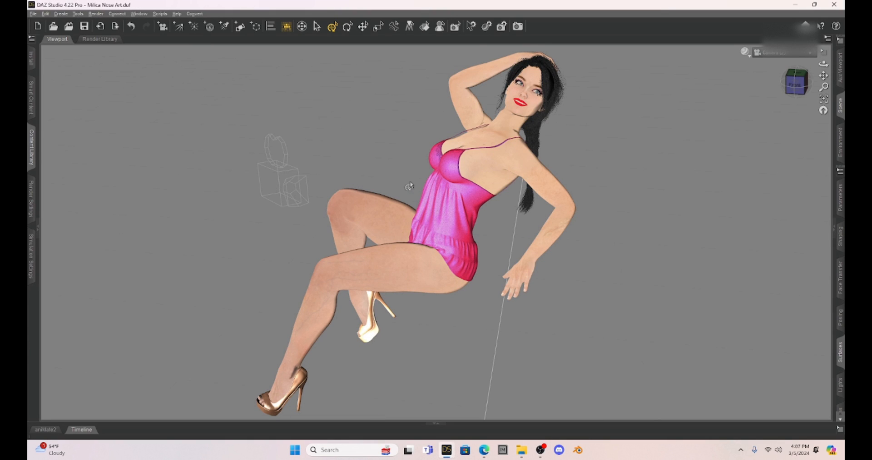
mouse_move(397, 111)
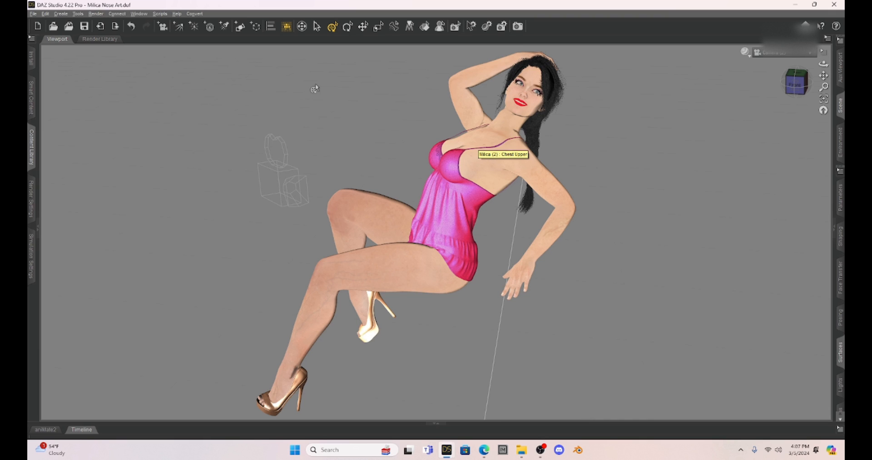
mouse_move(335, 174)
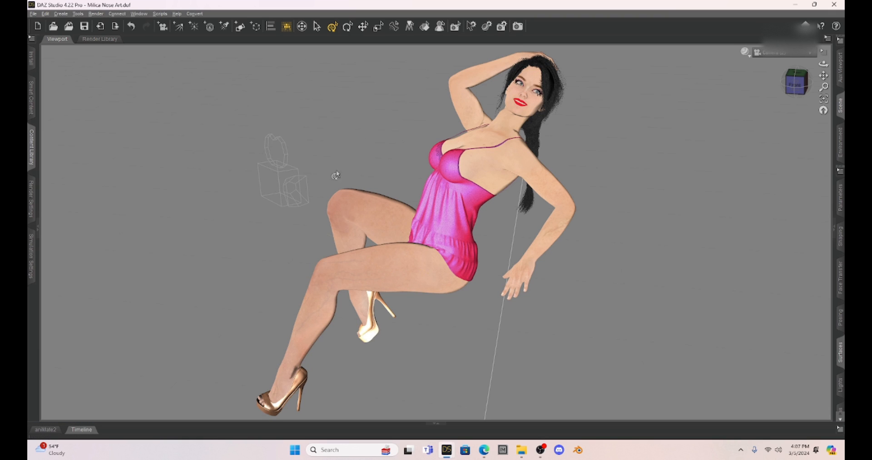
mouse_move(640, 128)
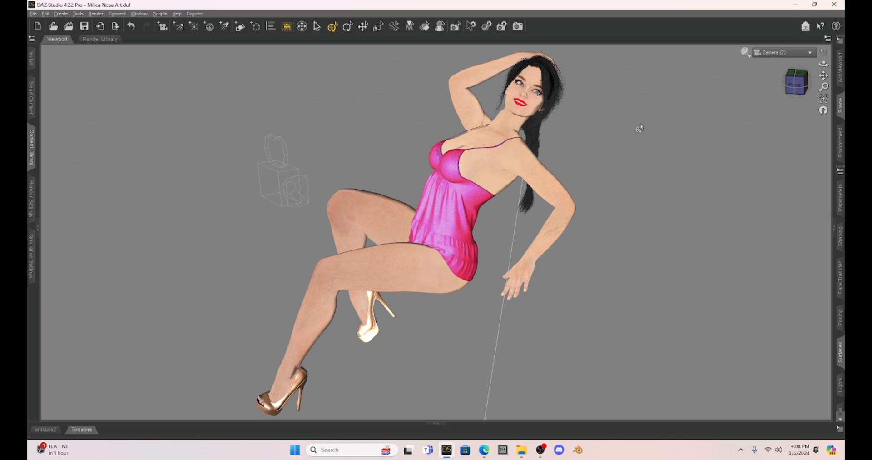
mouse_move(130, 98)
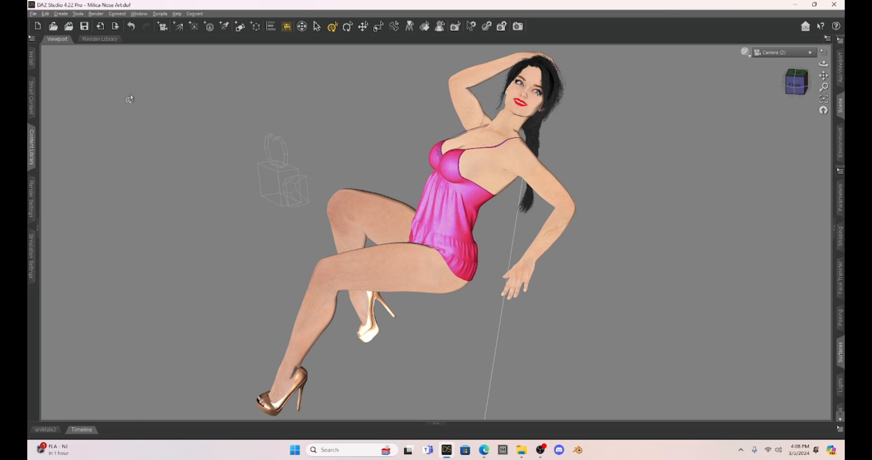
mouse_move(128, 100)
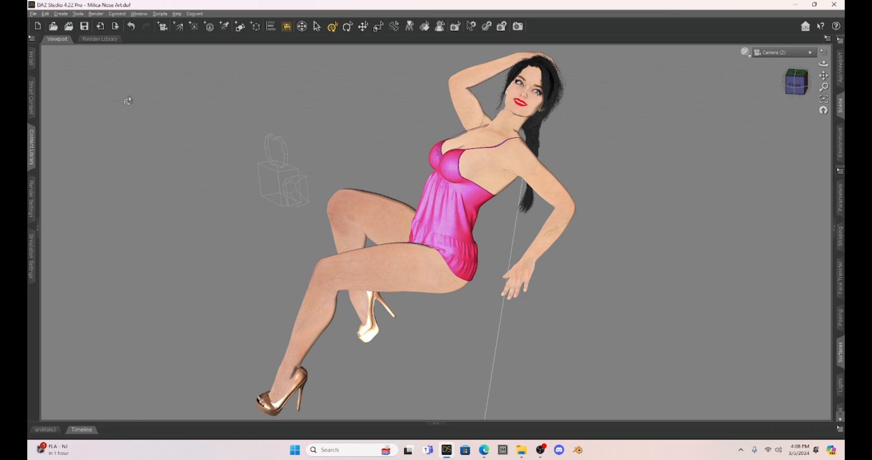
- Show the finished Sassy Lassy.png pin-up image in the Photos viewer
left_click(587, 449)
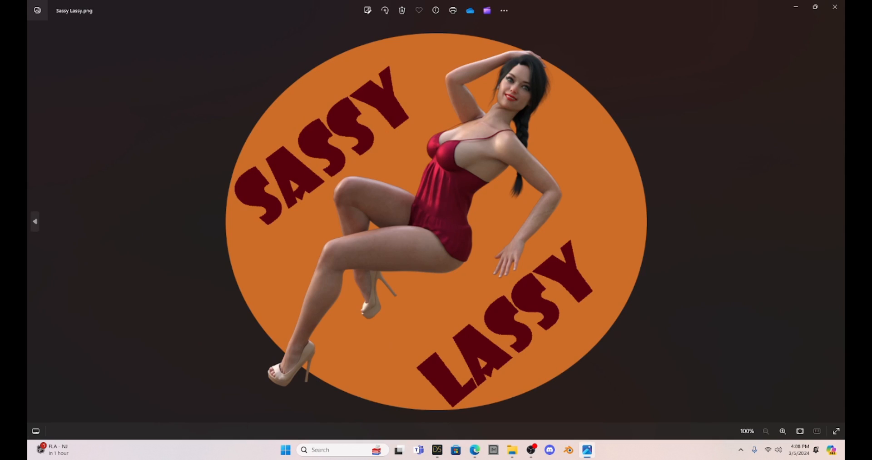